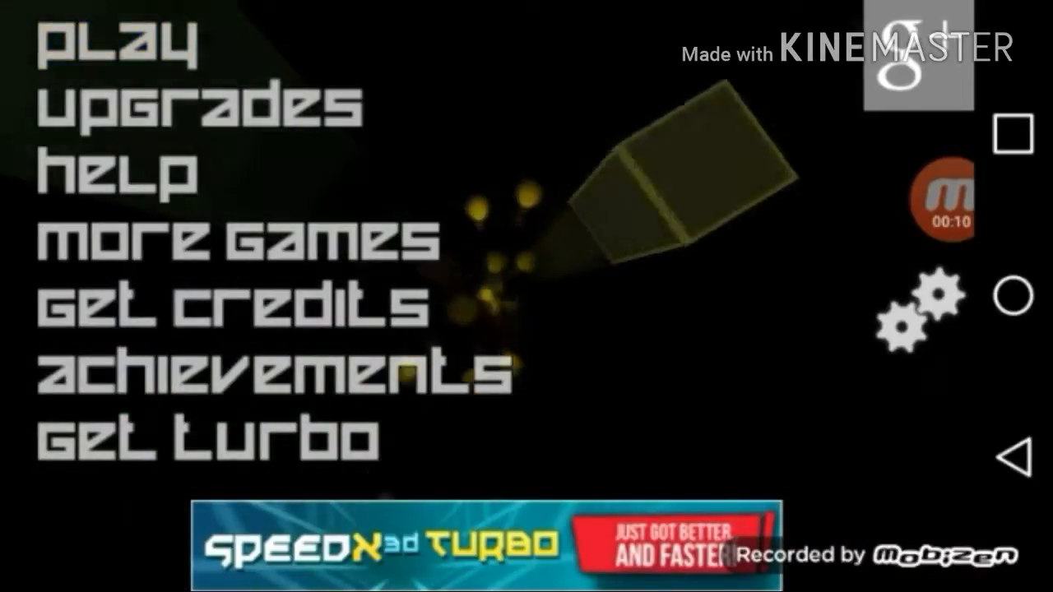
# Start a new run from the menu and play it through to a score of 484.
pyautogui.click(124, 41)
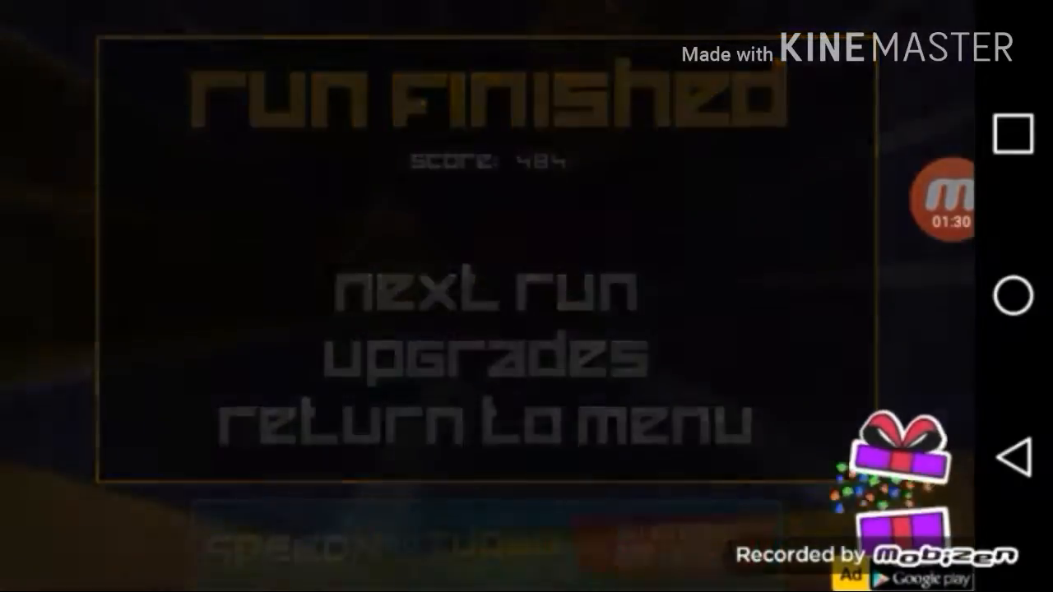
# Launch the next run and play it to the finish for a score of 1069.
pyautogui.click(480, 293)
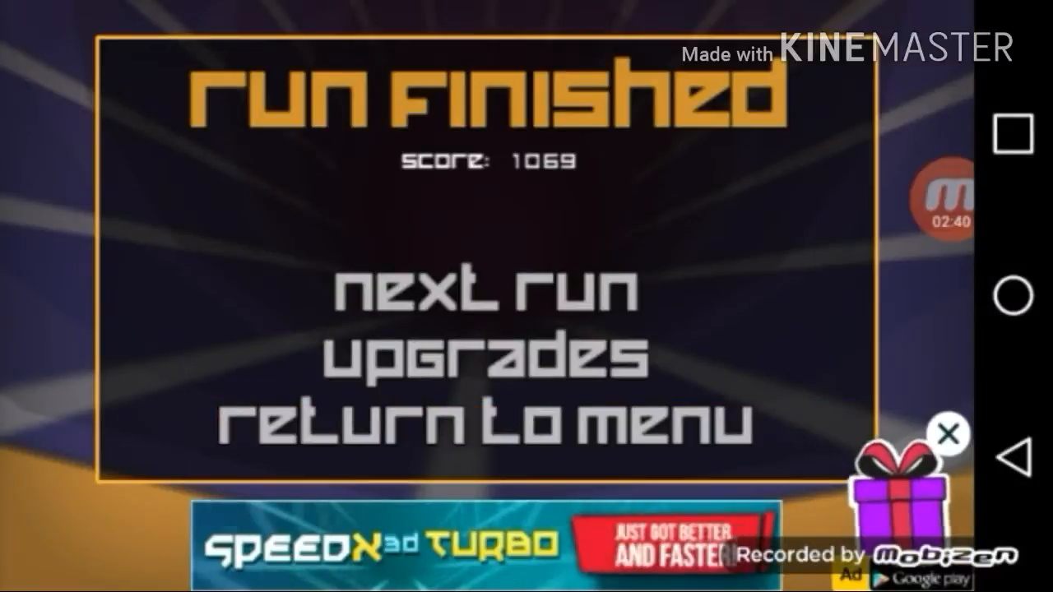
# Play a third run to a score of 1813, then return to the main menu.
pyautogui.click(482, 291)
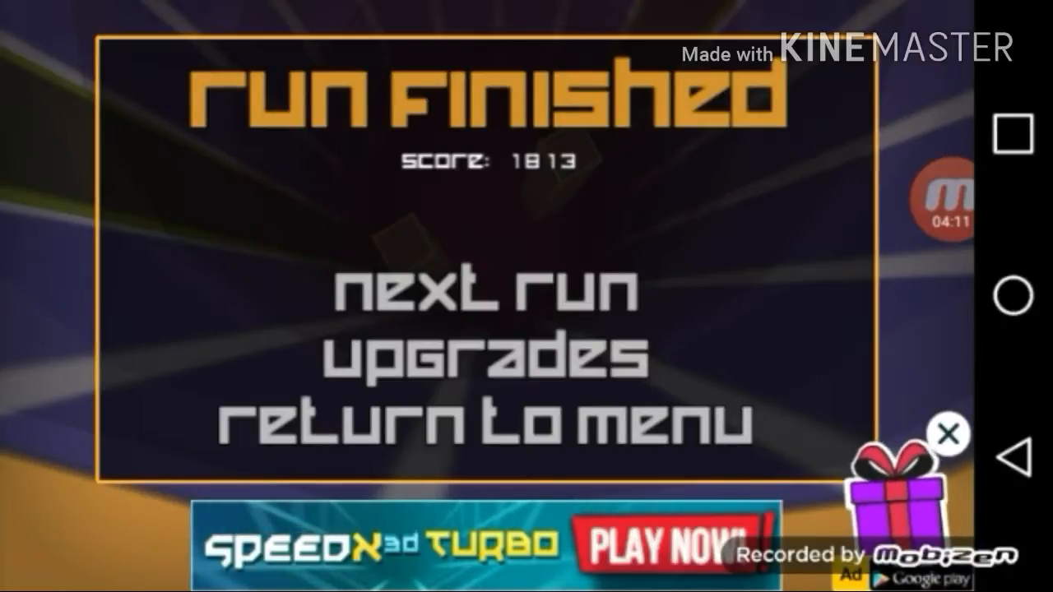
pyautogui.click(944, 431)
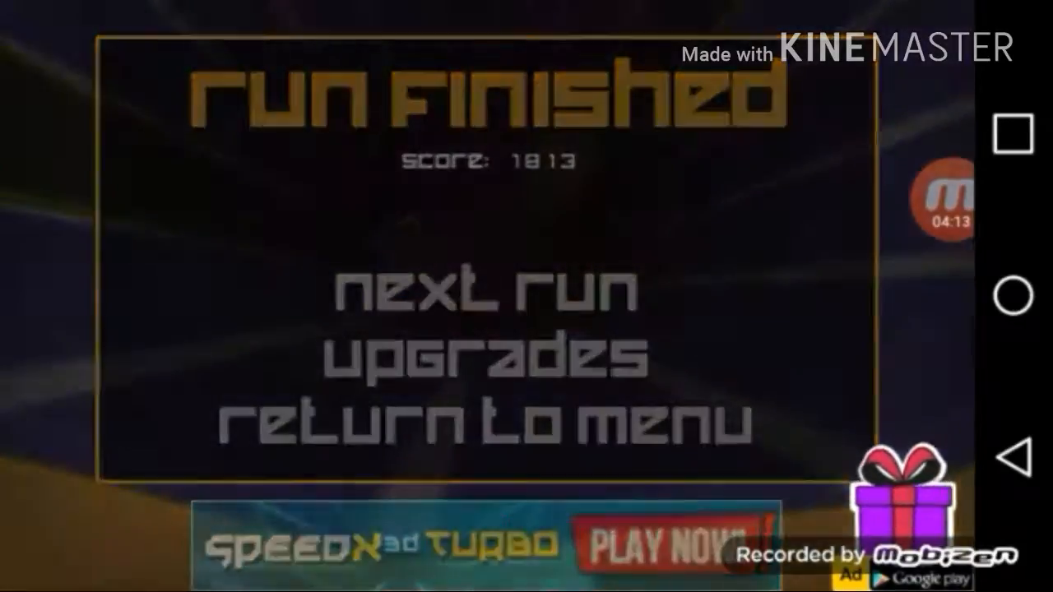
# Start another run and, after crashing, pay 1 Cr at the 'Keep going?' prompt to continue.
pyautogui.click(481, 293)
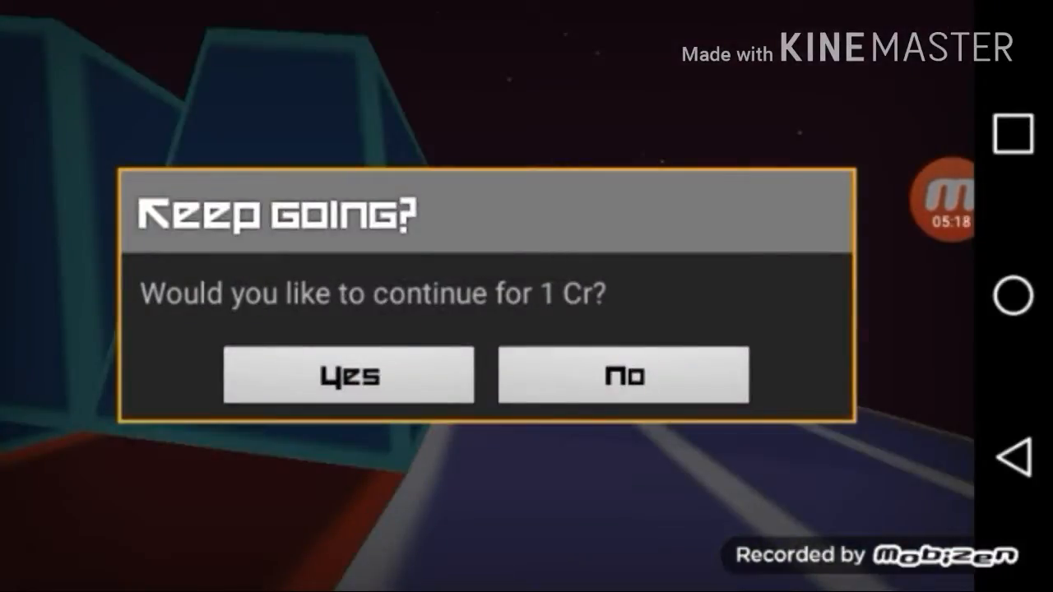
pyautogui.click(348, 375)
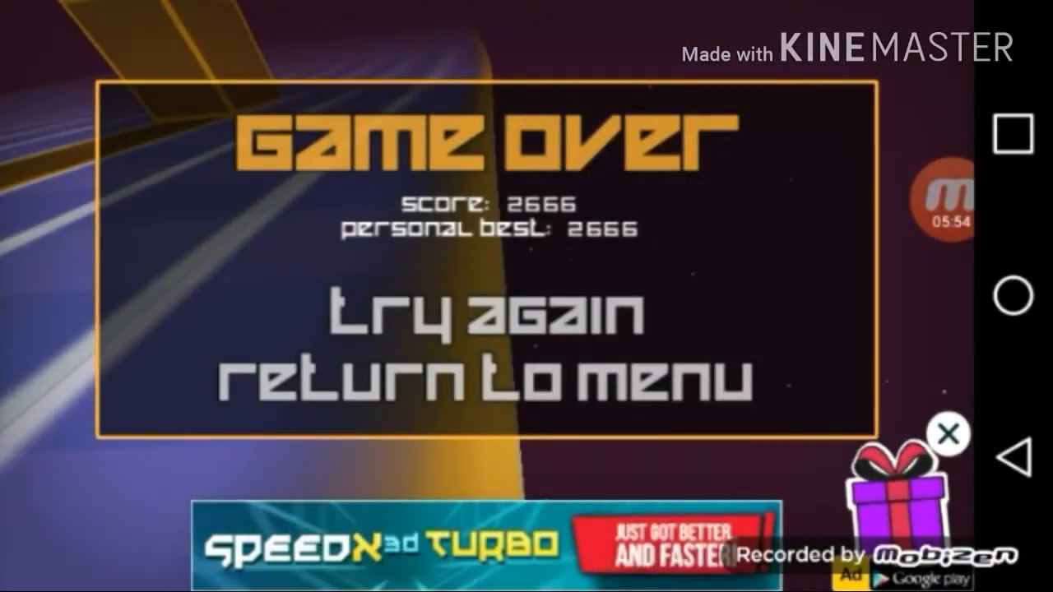
# Finish the continued run at 2666, a new personal best, and choose 'try again'.
pyautogui.click(481, 321)
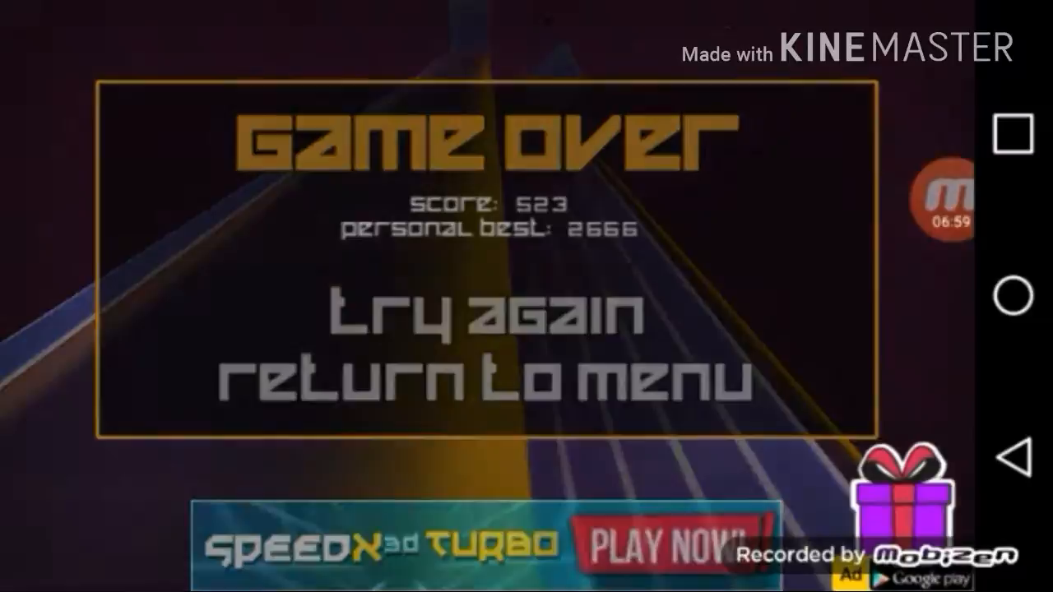
# End the run with a score of 523 and choose 'try again' for another attempt.
pyautogui.click(480, 328)
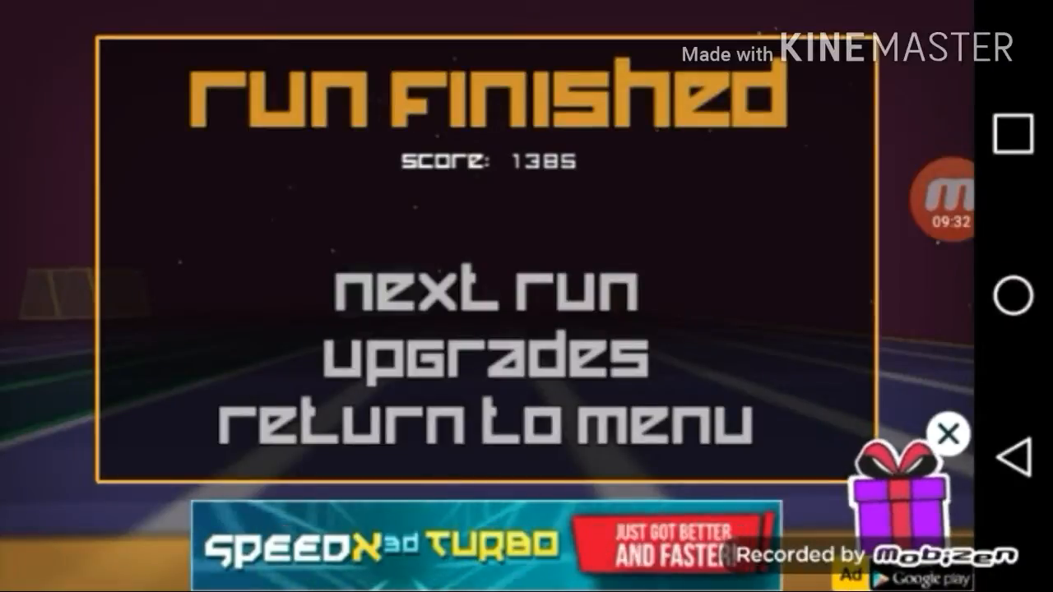
# Complete the run at 1385 and return to the main menu from the Run Finished screen.
pyautogui.click(487, 423)
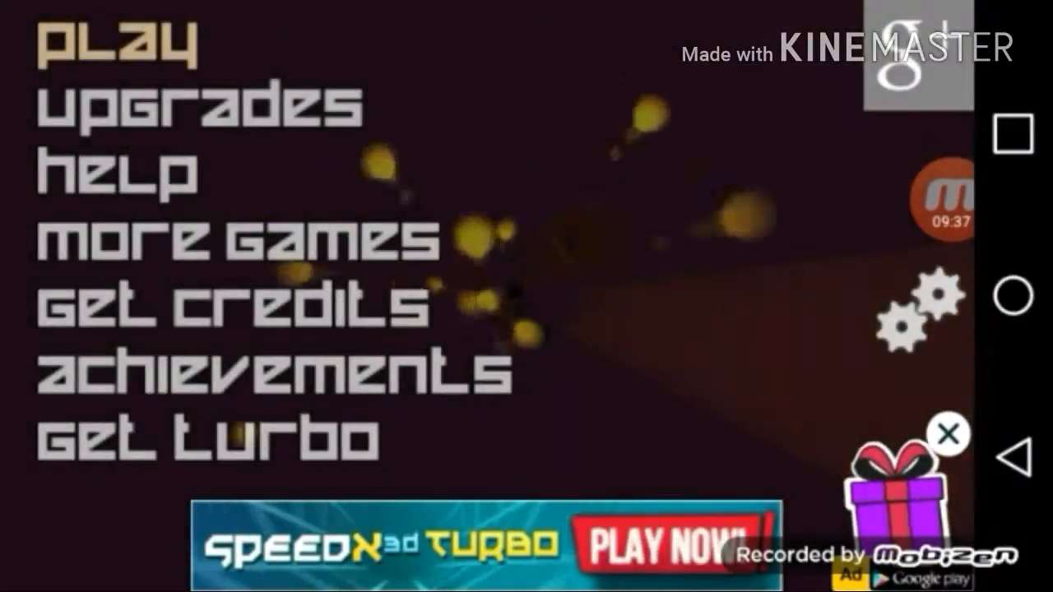